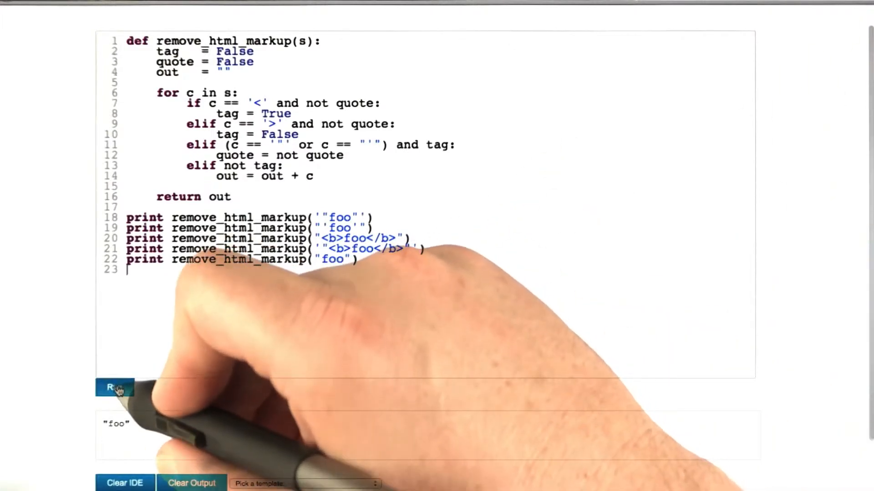
Run remove_html_markup's five test prints, showing tags stripped while quotes remain.
left_click(114, 388)
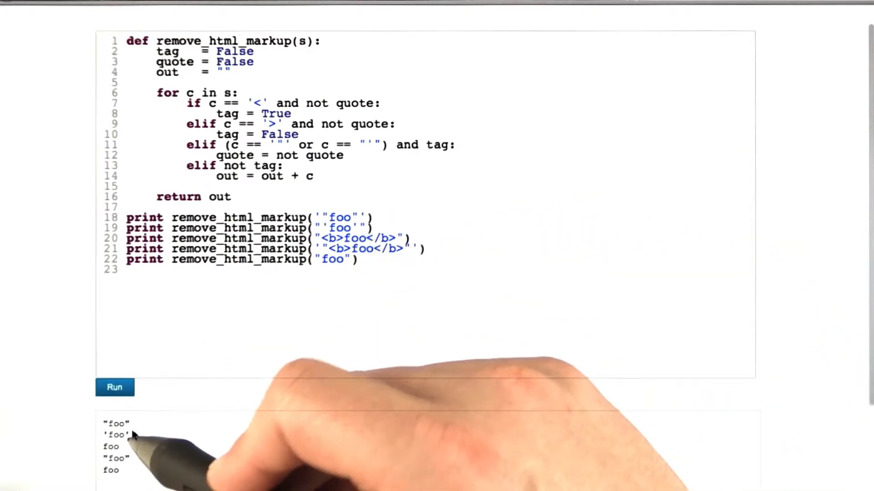
mouse_move(391, 251)
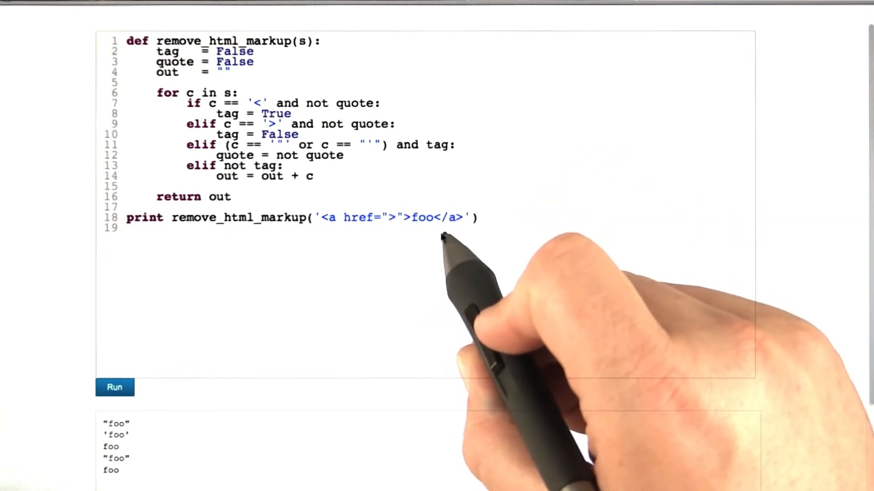
mouse_move(390, 228)
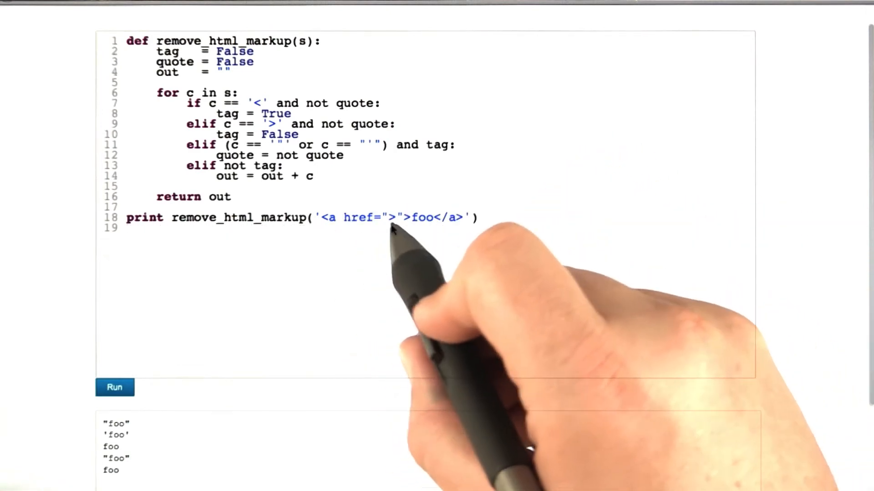